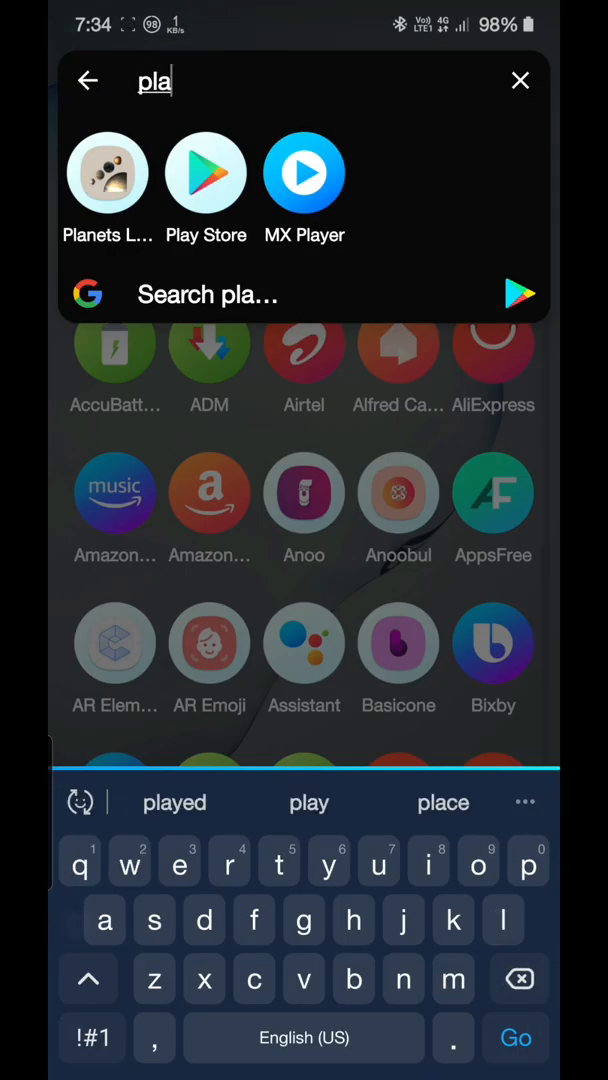
Step: Search Play Store for 'synergy substratum lite' and check Synergy's page shows it installed
{"action": "left_click", "coordinate": [206, 172]}
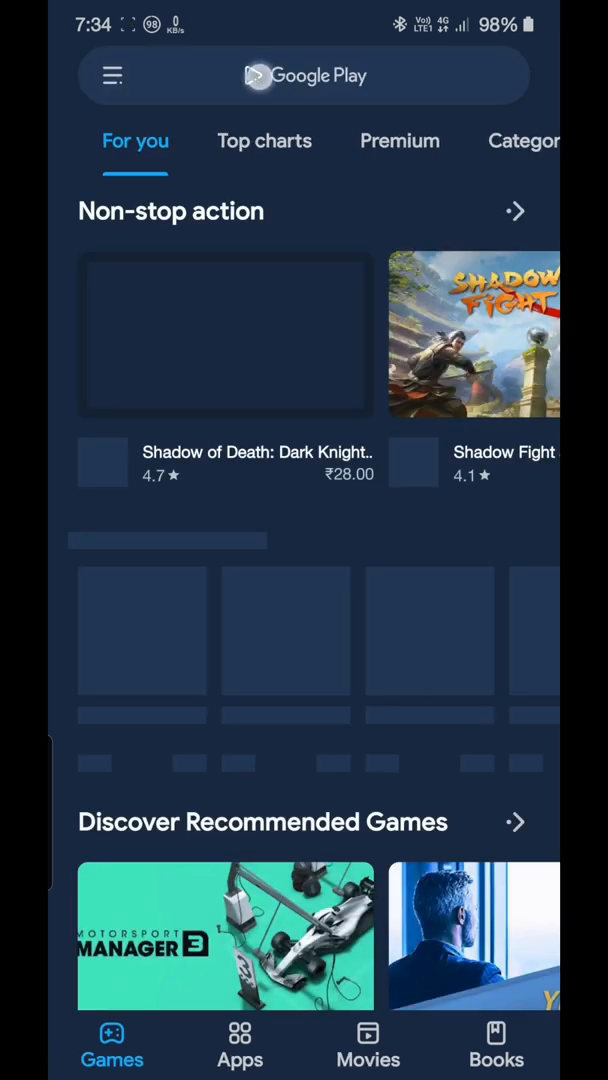
{"action": "type", "text": "synergy"}
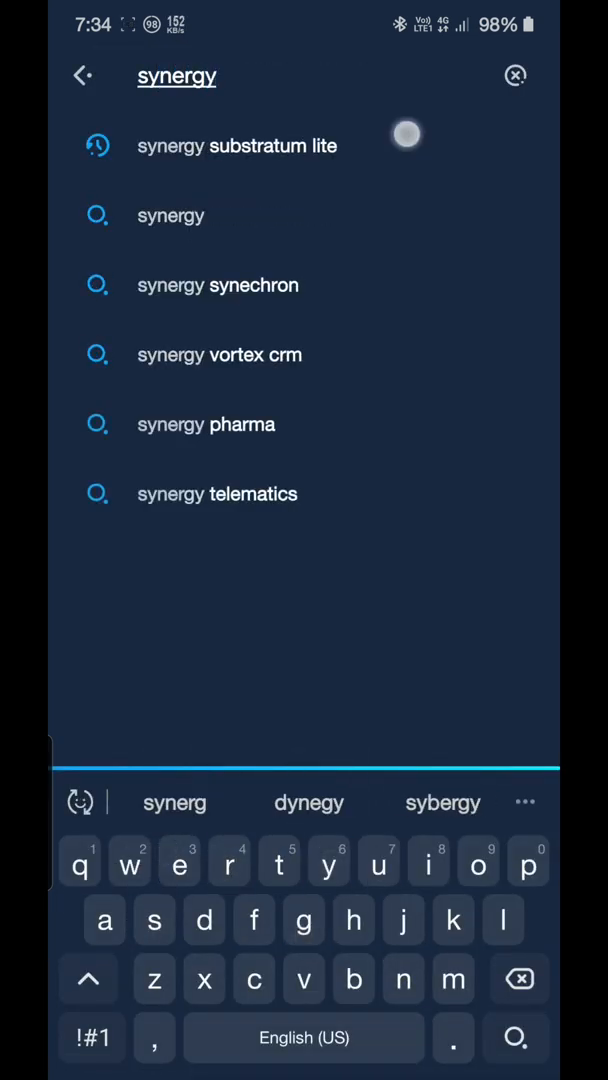
{"action": "left_click", "coordinate": [237, 145]}
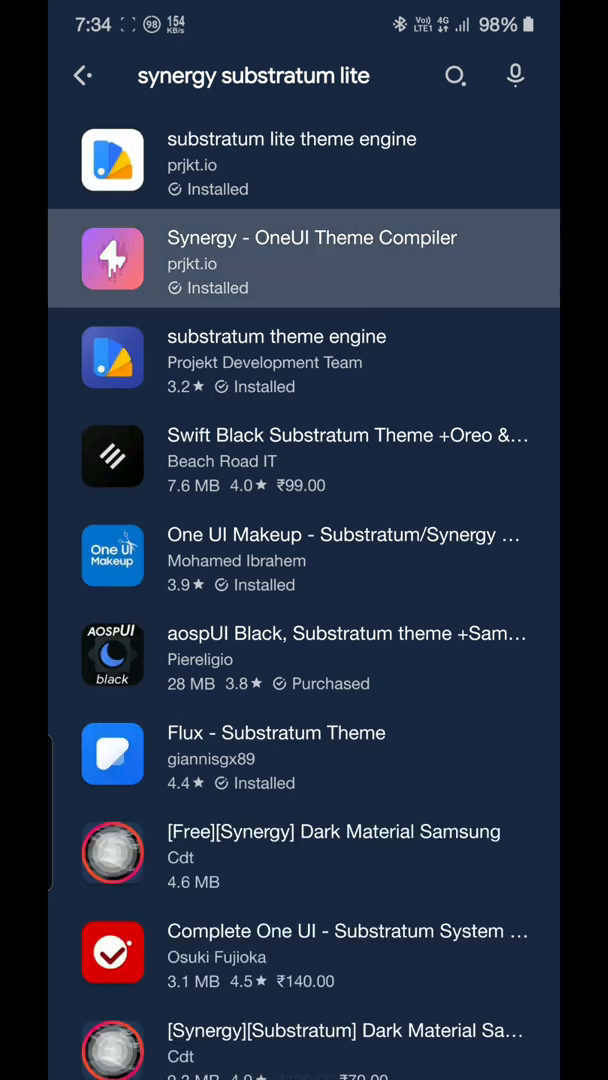
{"action": "left_click", "coordinate": [304, 258]}
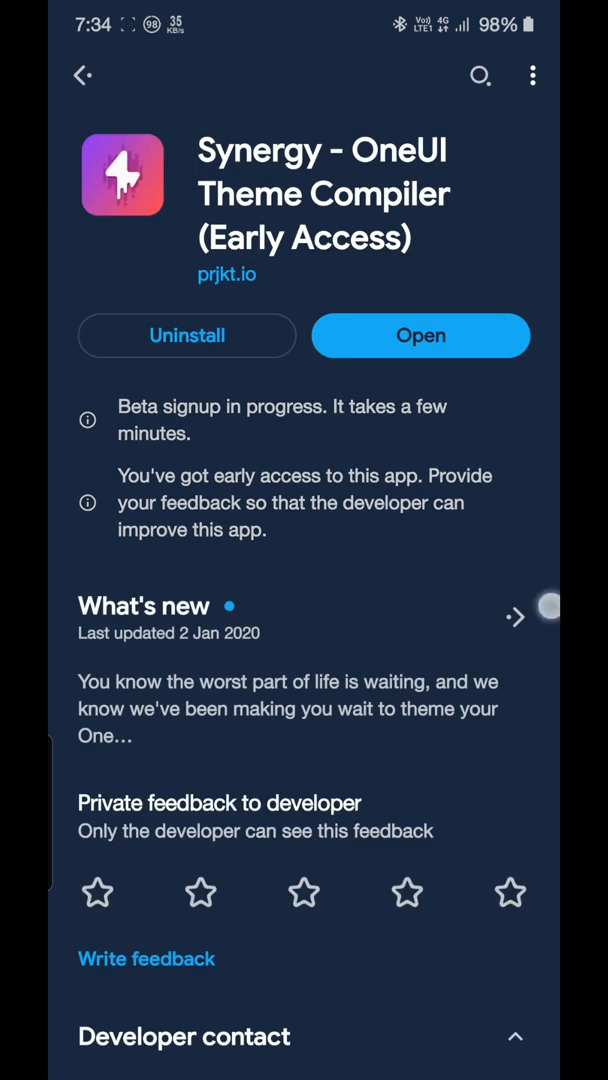
{"action": "left_click", "coordinate": [84, 76]}
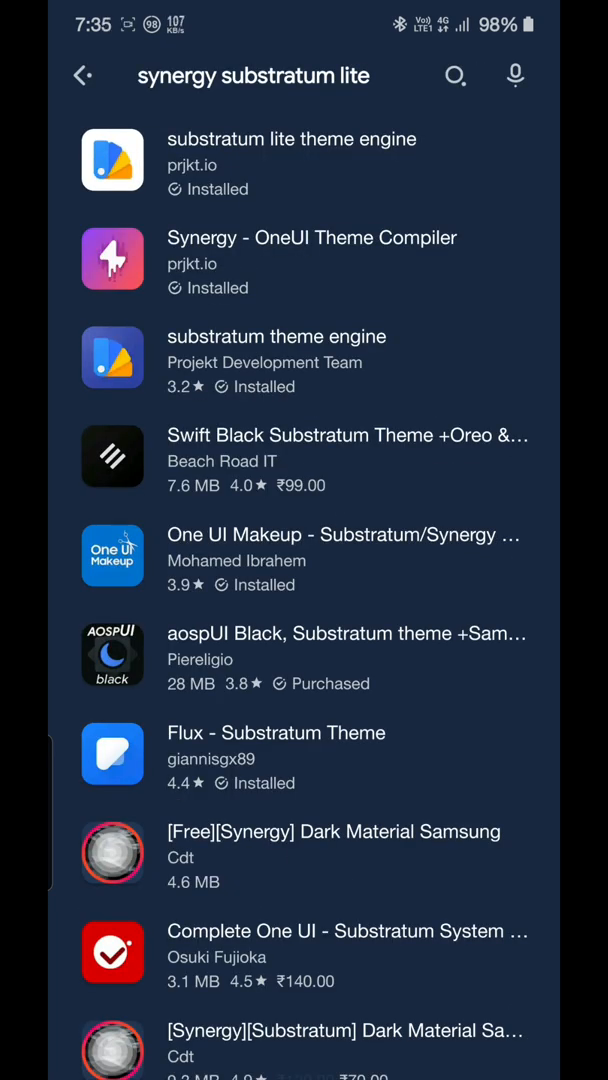
Step: Read the Liv Dark - Substratum Theme store page's What's new, then go home
{"action": "scroll", "scroll_direction": "down", "scroll_amount": 3}
{"action": "type", "text": "liv dark"}
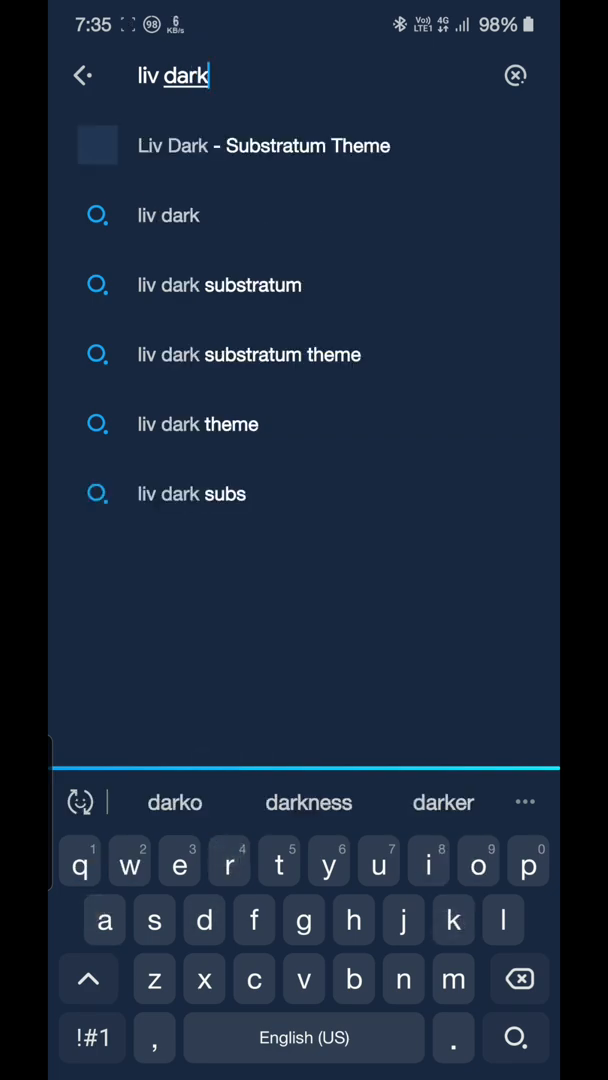
{"action": "left_click", "coordinate": [264, 145]}
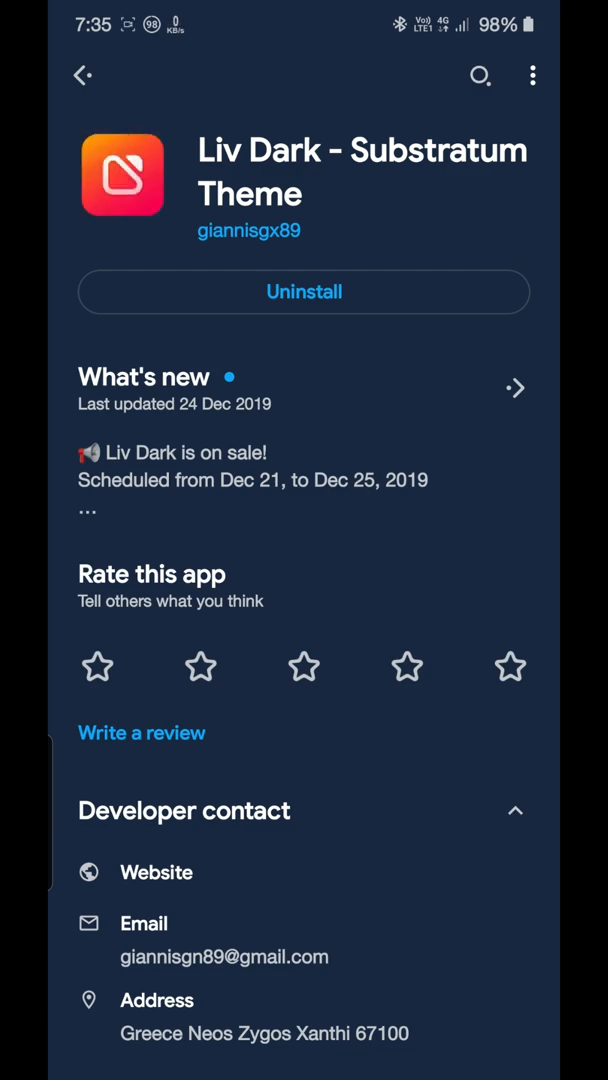
{"action": "left_click", "coordinate": [515, 388]}
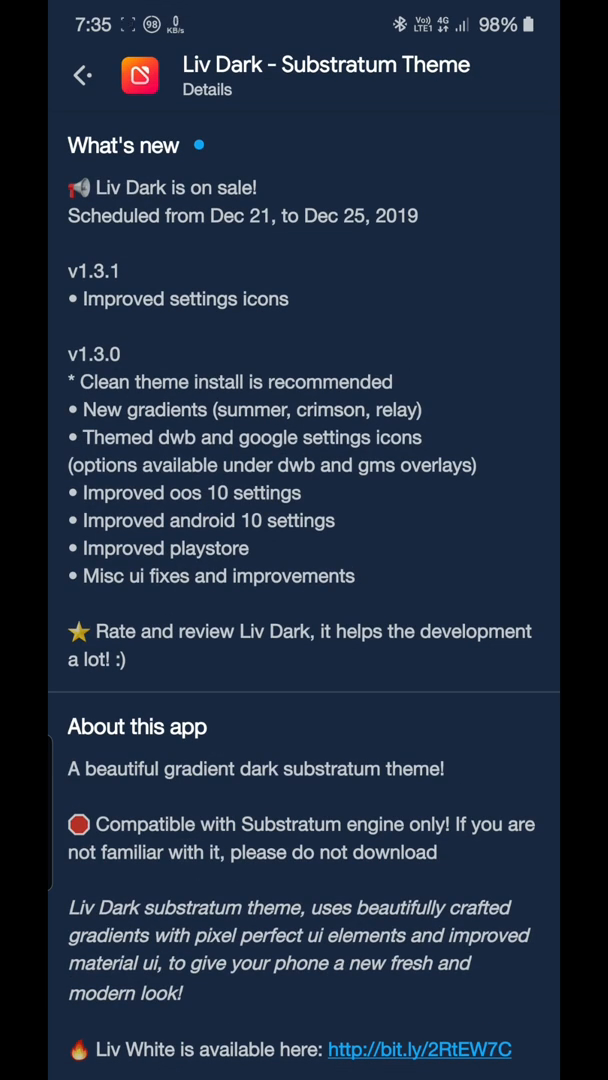
{"action": "left_click", "coordinate": [84, 76]}
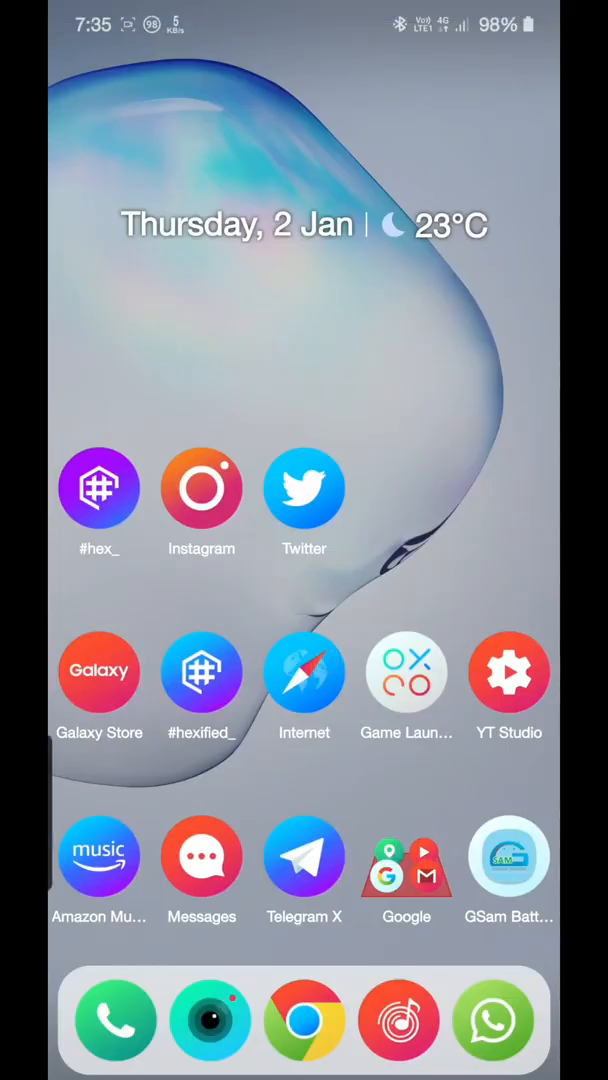
Step: Search the app drawer for 'syner' and launch Synergy
{"action": "scroll", "scroll_direction": "up", "scroll_amount": 3}
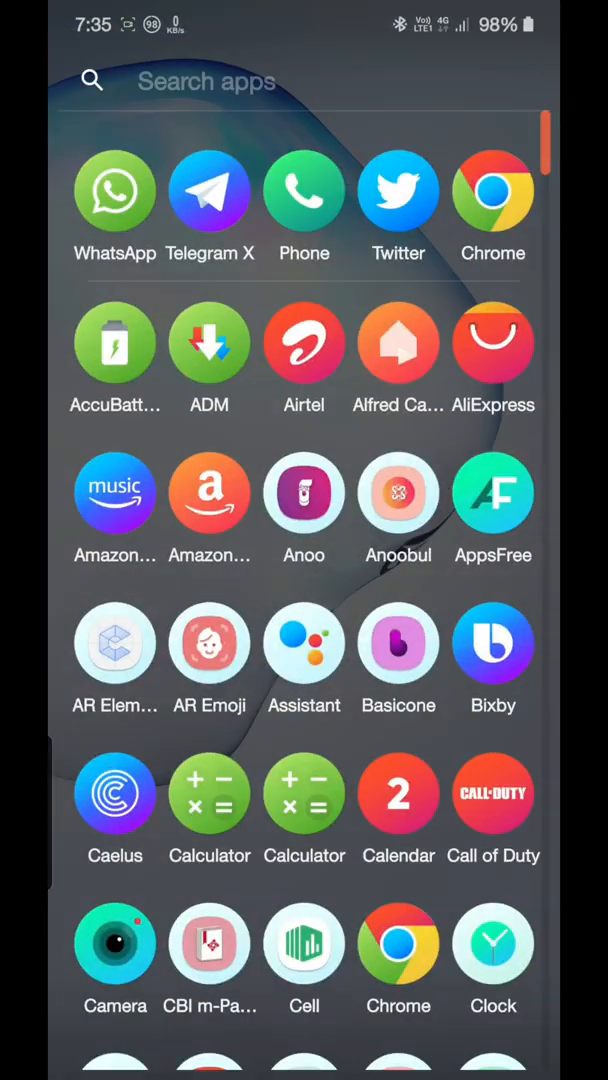
{"action": "type", "text": "syner"}
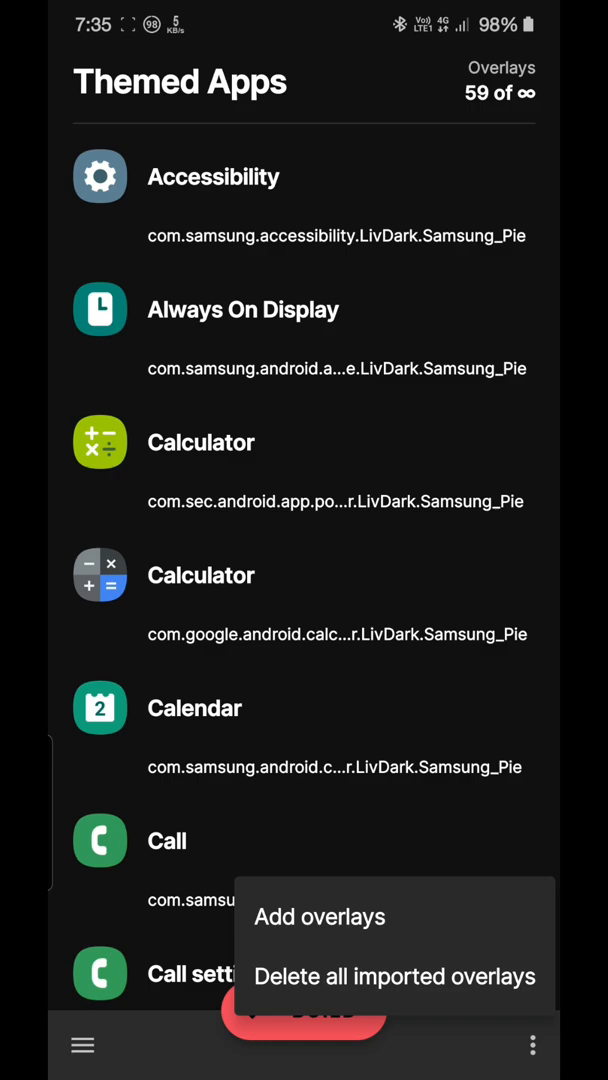
Step: Delete all of Synergy's imported overlays and confirm with OK
{"action": "left_click", "coordinate": [395, 976]}
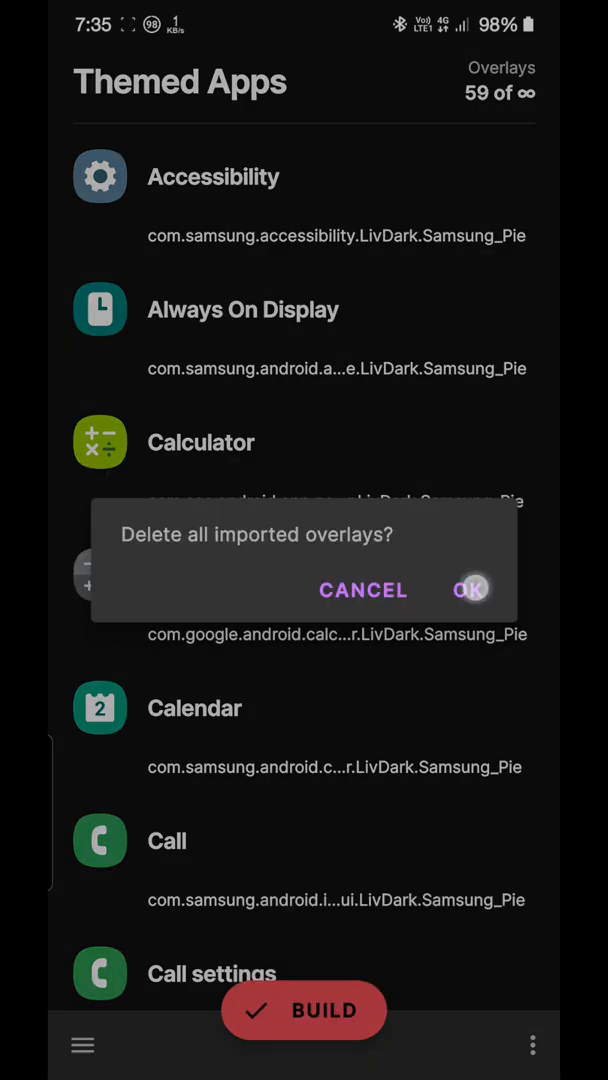
{"action": "left_click", "coordinate": [472, 589]}
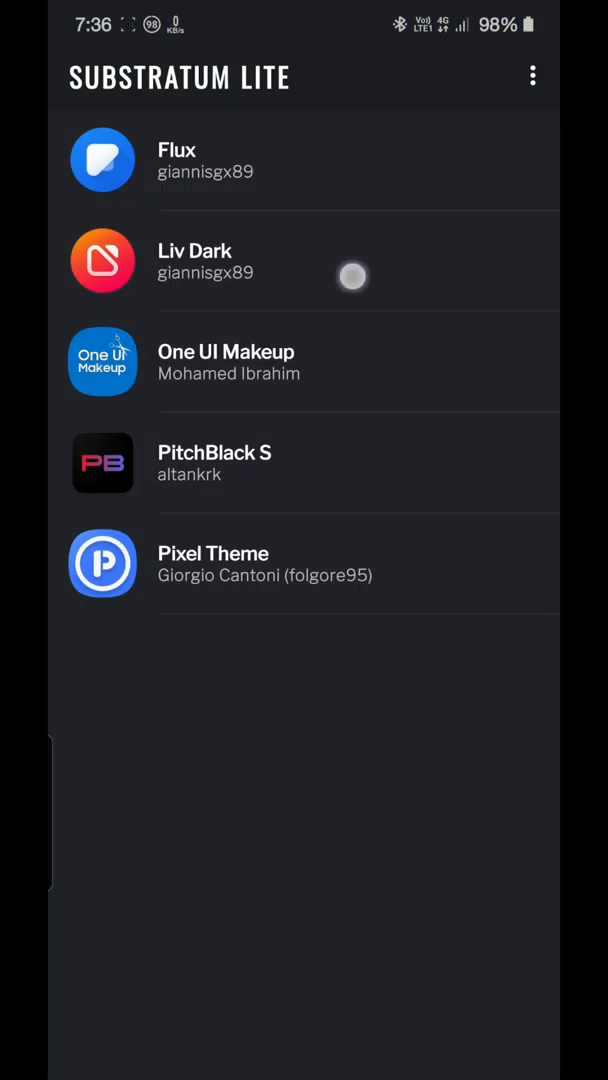
Step: Open Liv Dark, choose the Samsung Pie variant, and select all 59 overlays
{"action": "left_click", "coordinate": [205, 261]}
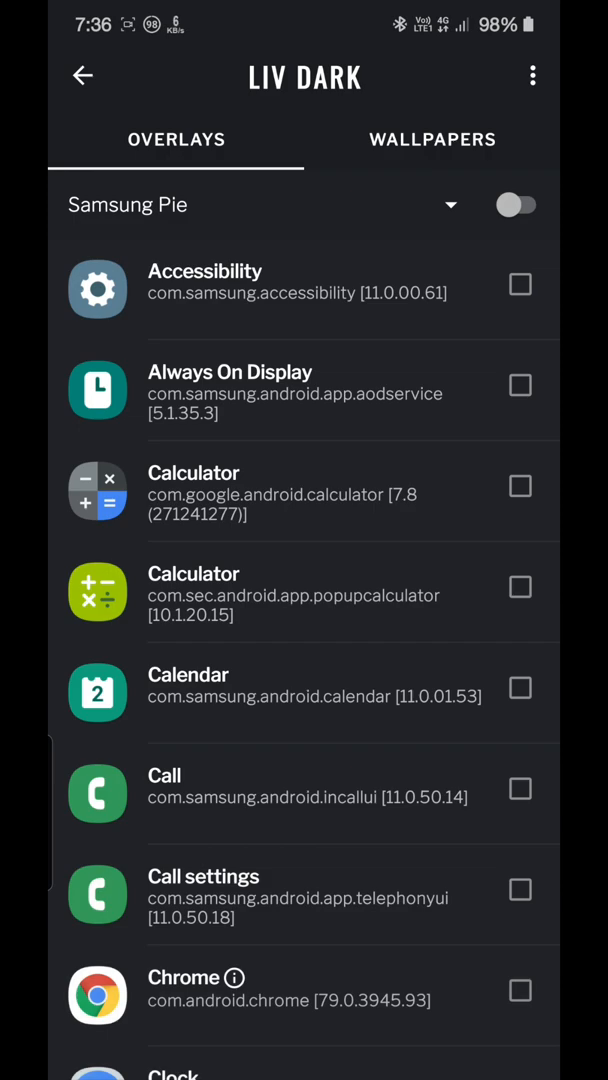
{"action": "left_click", "coordinate": [260, 205]}
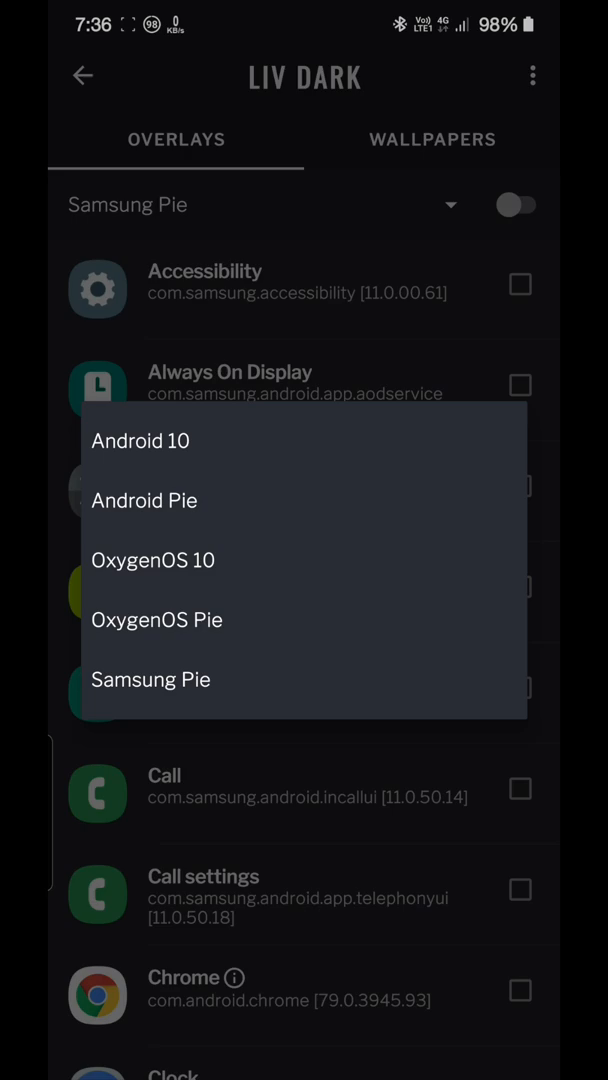
{"action": "left_click", "coordinate": [150, 679]}
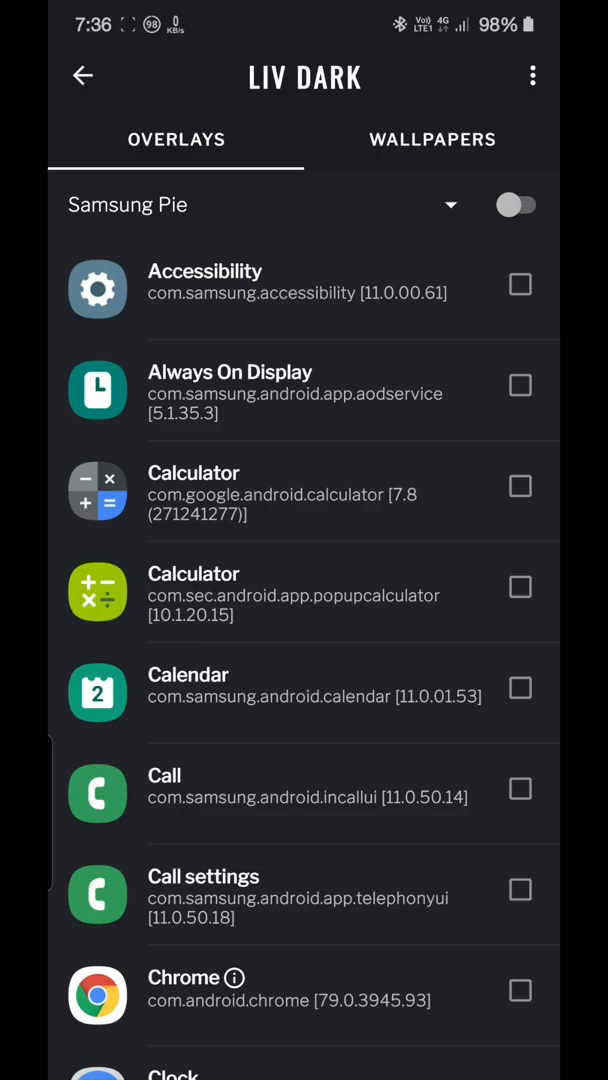
{"action": "left_click", "coordinate": [517, 205]}
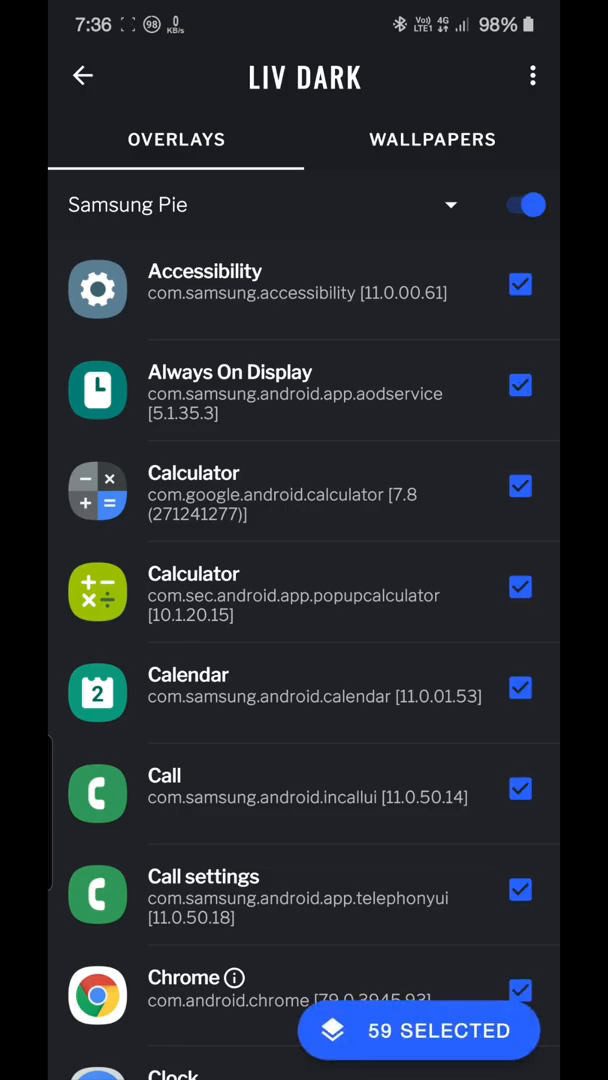
{"action": "scroll", "scroll_direction": "down", "scroll_amount": 3}
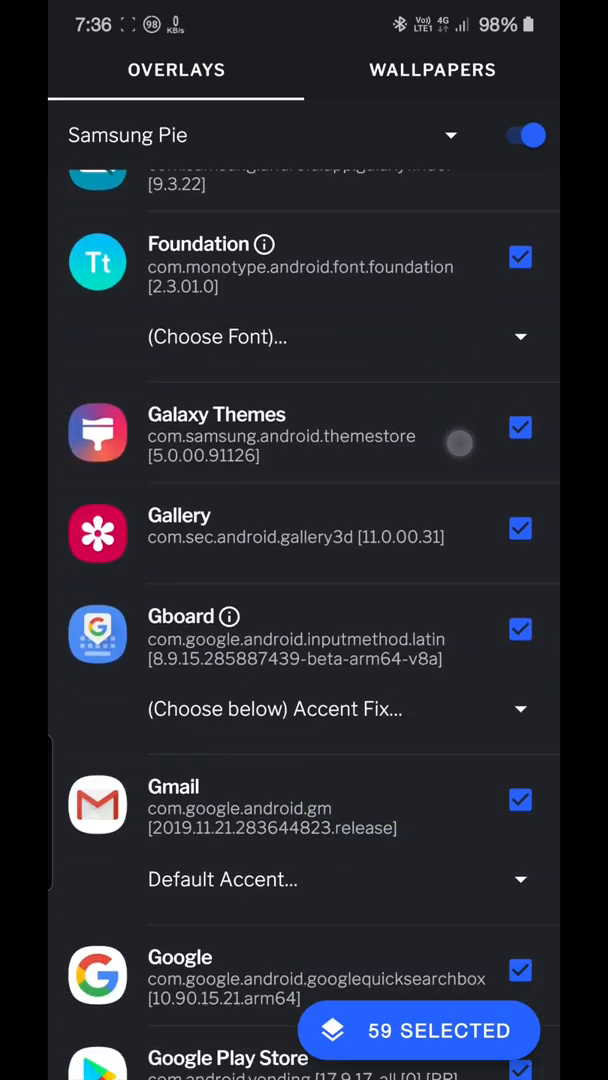
{"action": "scroll", "scroll_direction": "down", "scroll_amount": 3}
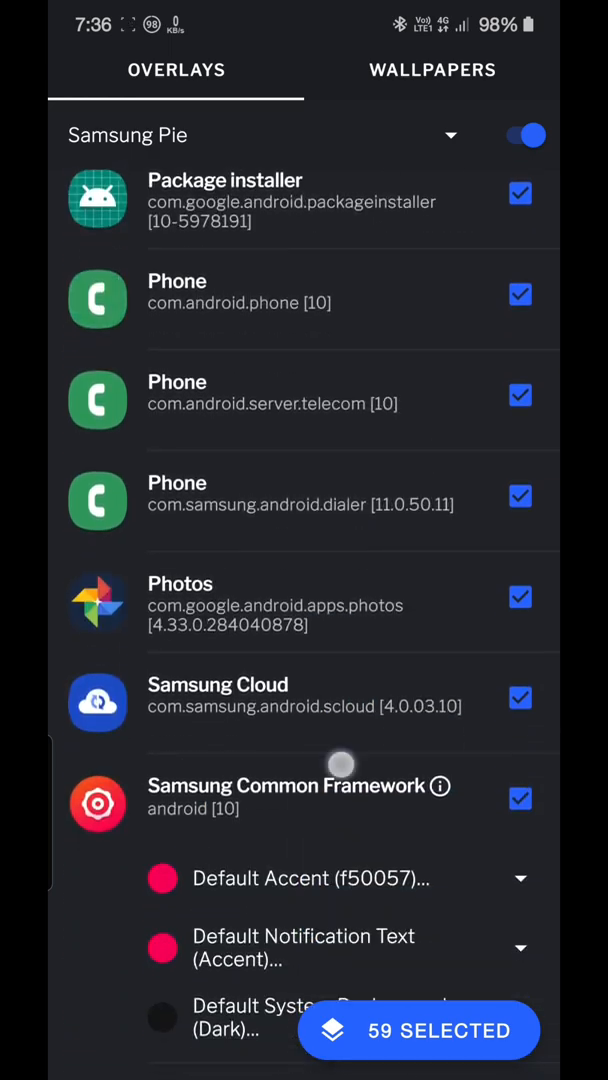
Step: Set Gradient Sunrise accent and Light Grey Blue system background for the Liv Dark overlays
{"action": "left_click", "coordinate": [520, 878]}
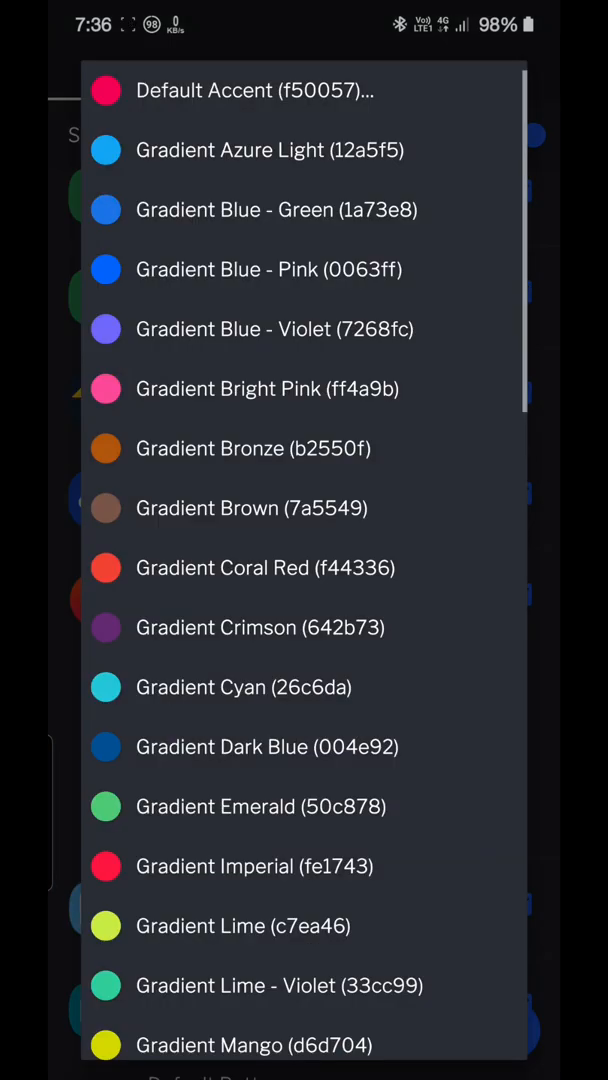
{"action": "scroll", "scroll_direction": "down", "scroll_amount": 3}
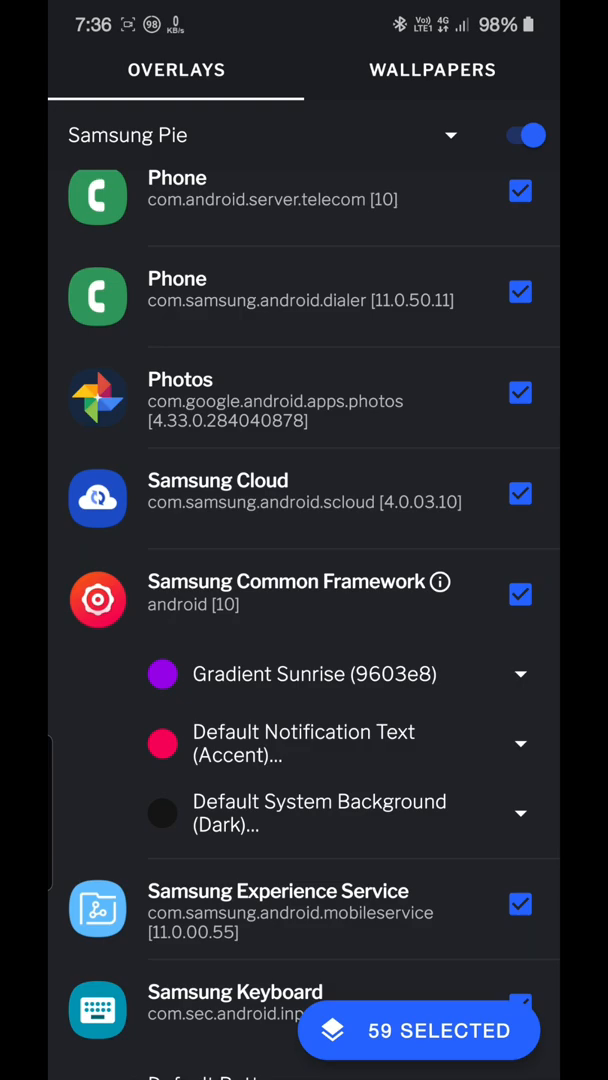
{"action": "left_click", "coordinate": [519, 812]}
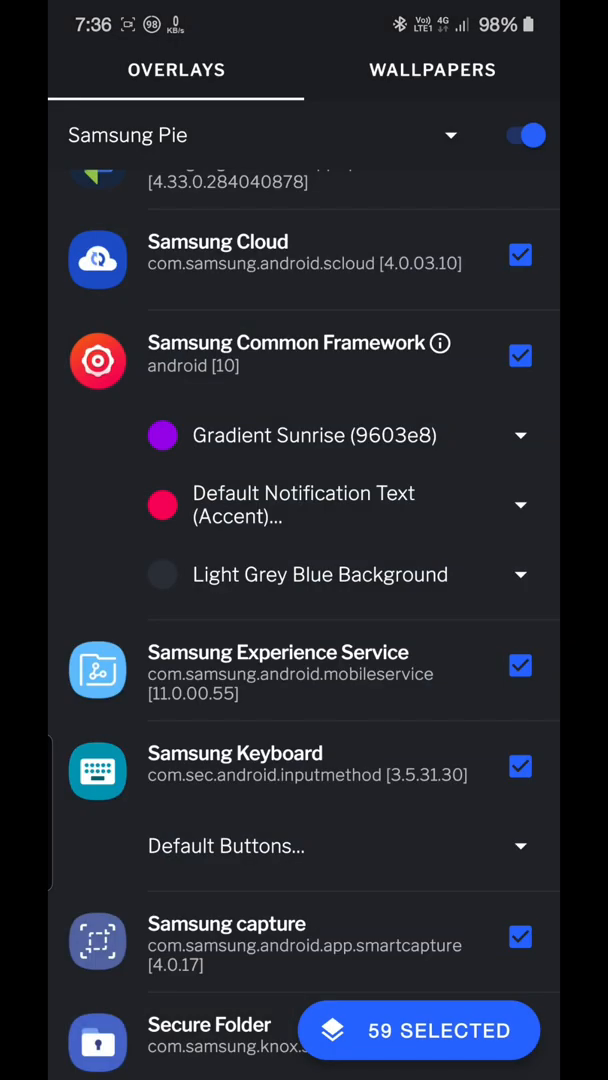
{"action": "scroll", "scroll_direction": "down", "scroll_amount": 3}
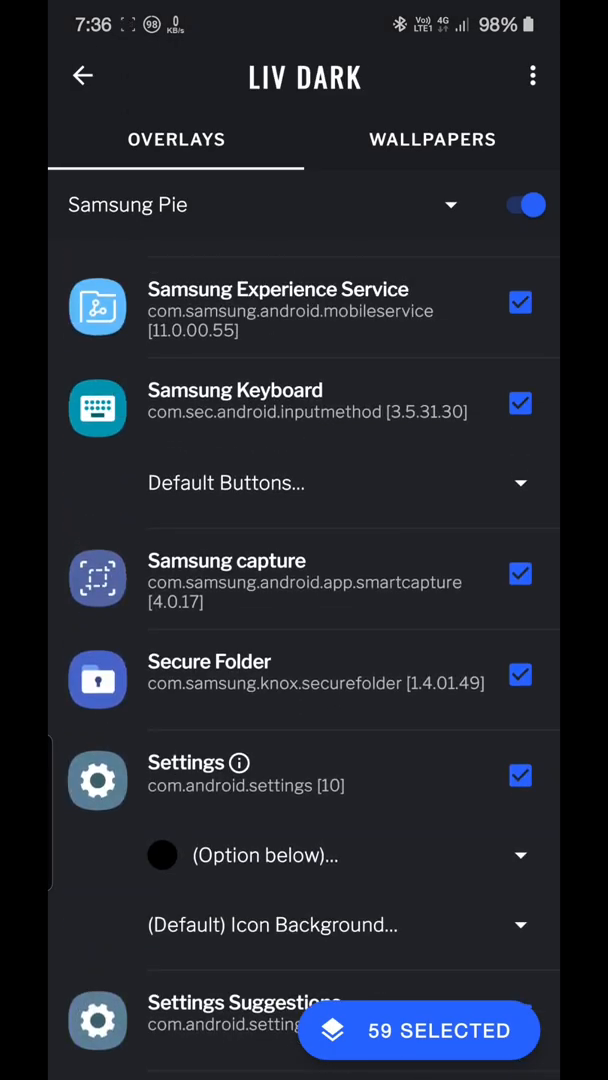
{"action": "scroll", "scroll_direction": "down", "scroll_amount": 3}
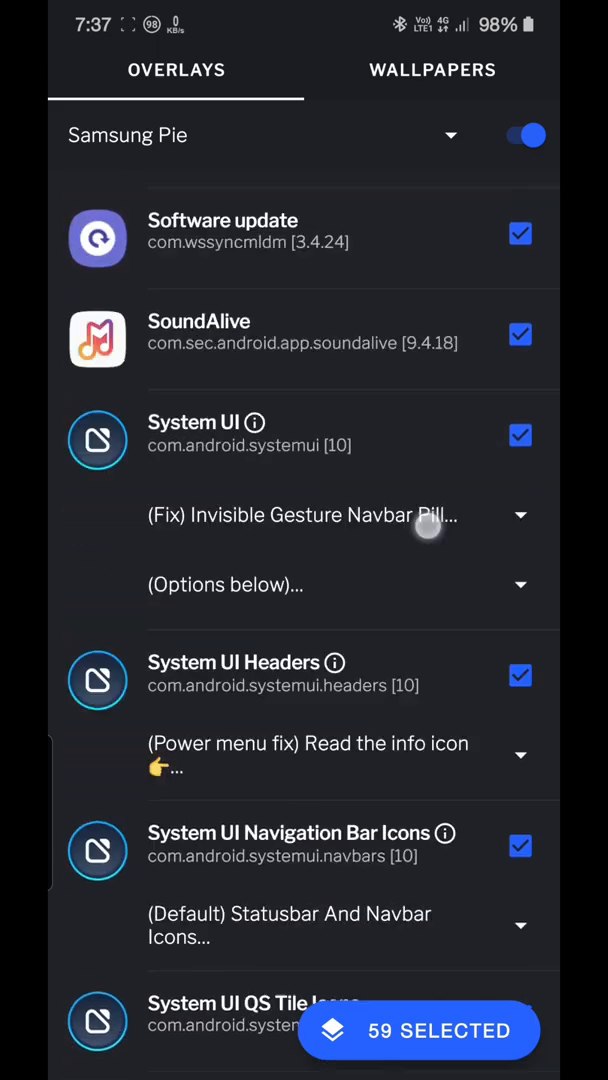
{"action": "scroll", "scroll_direction": "down", "scroll_amount": 3}
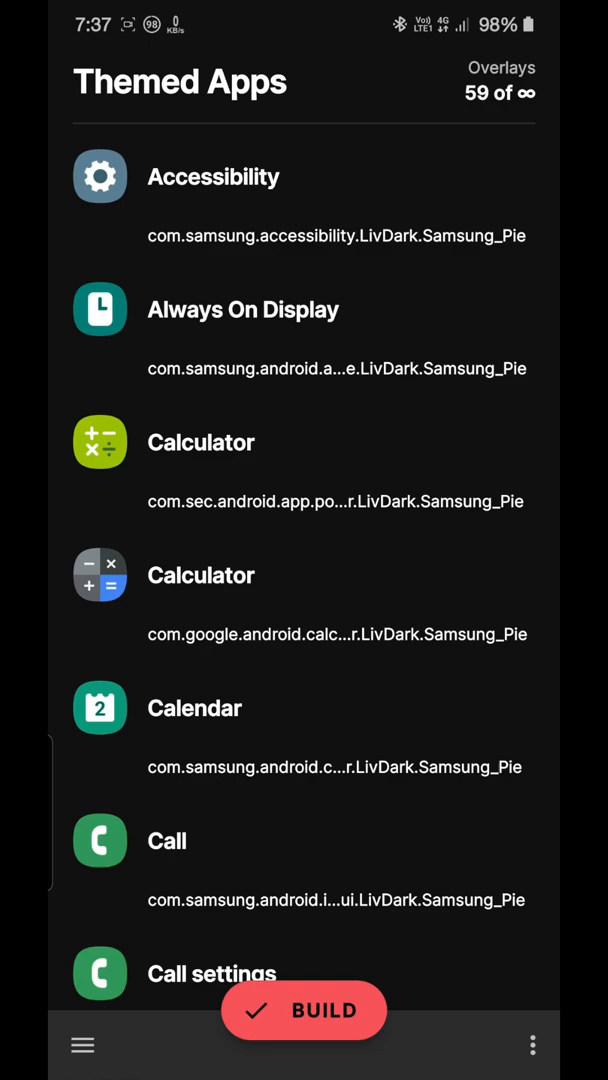
Step: Apply the default theme in Galaxy Themes, then rebuild the overlays in Synergy
{"action": "left_click", "coordinate": [304, 1010]}
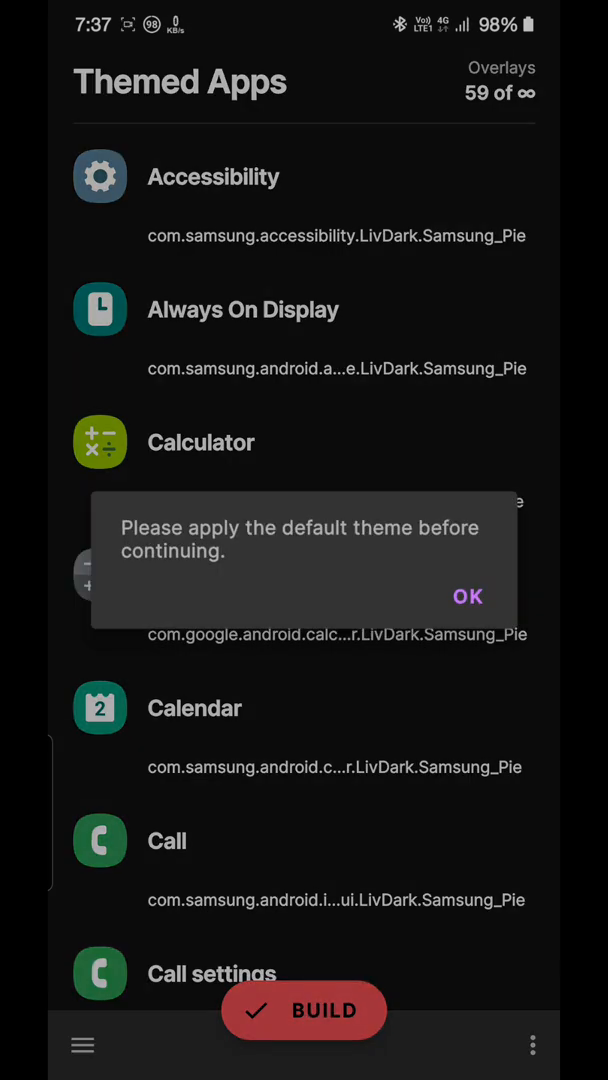
{"action": "left_click", "coordinate": [467, 596]}
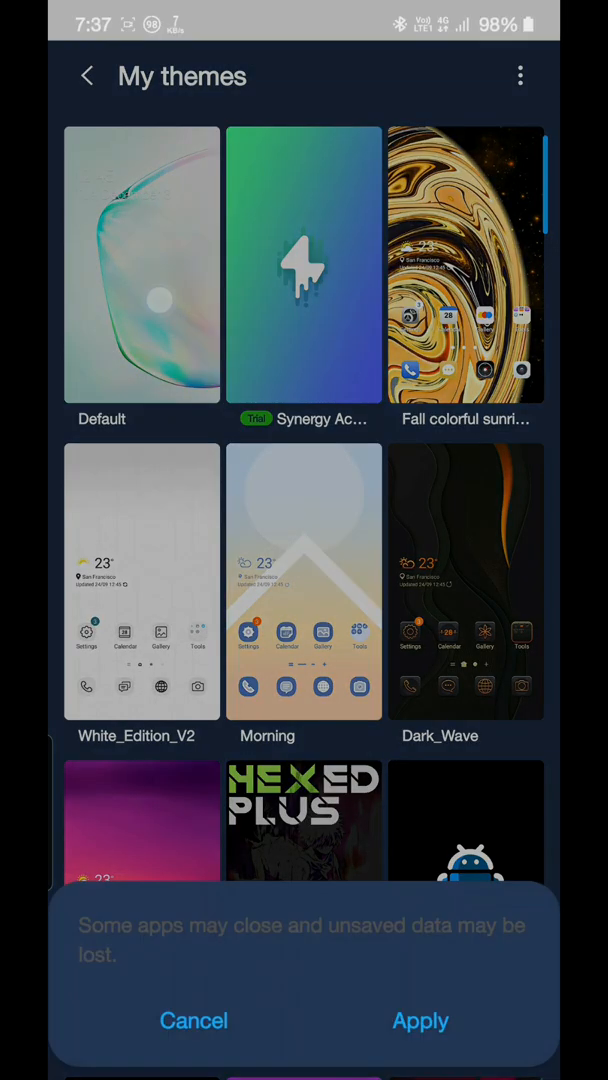
{"action": "left_click", "coordinate": [420, 1021]}
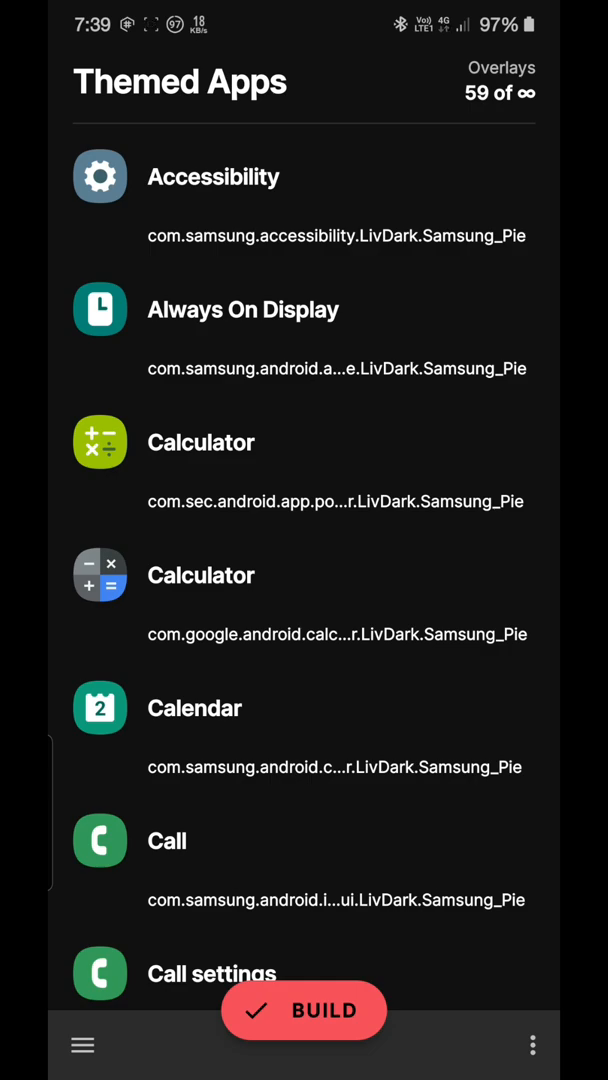
{"action": "left_click", "coordinate": [304, 1010]}
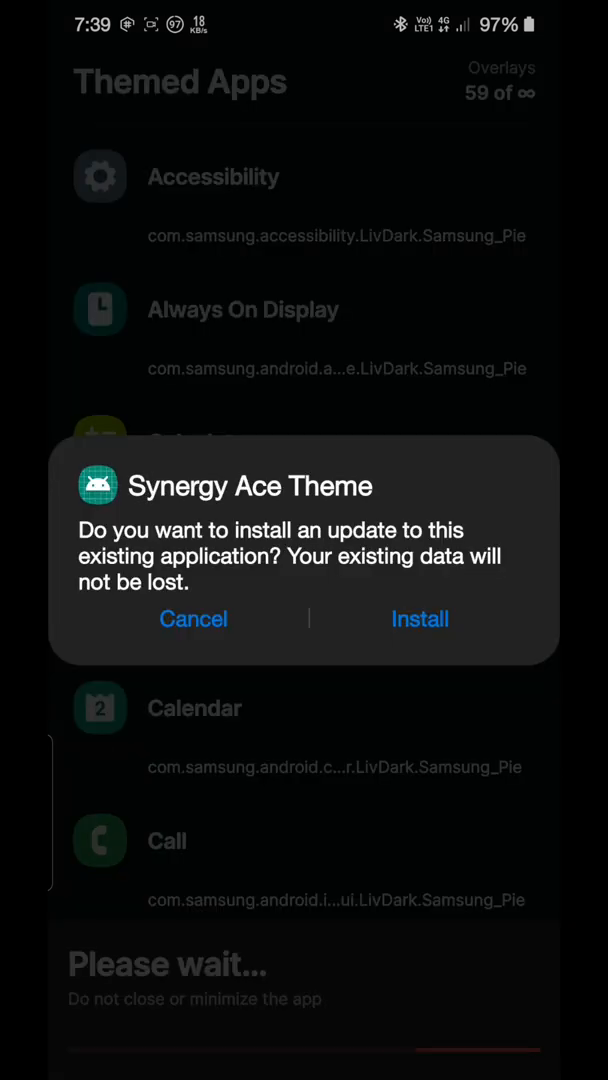
Step: Install the Synergy Ace Theme update and dismiss the finish-setup instructions
{"action": "left_click", "coordinate": [420, 618]}
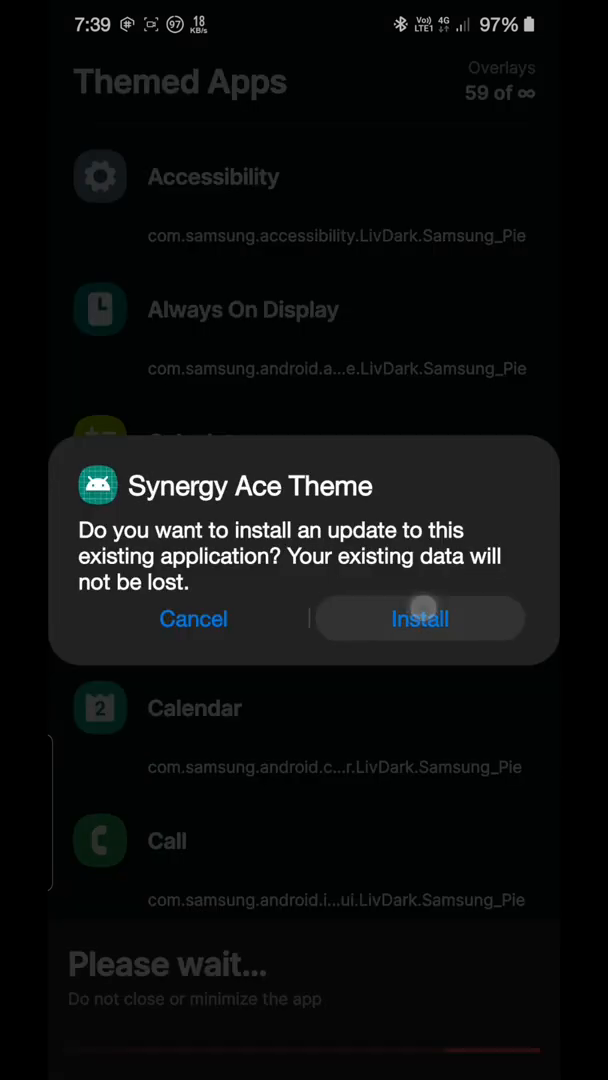
{"action": "left_click", "coordinate": [420, 618]}
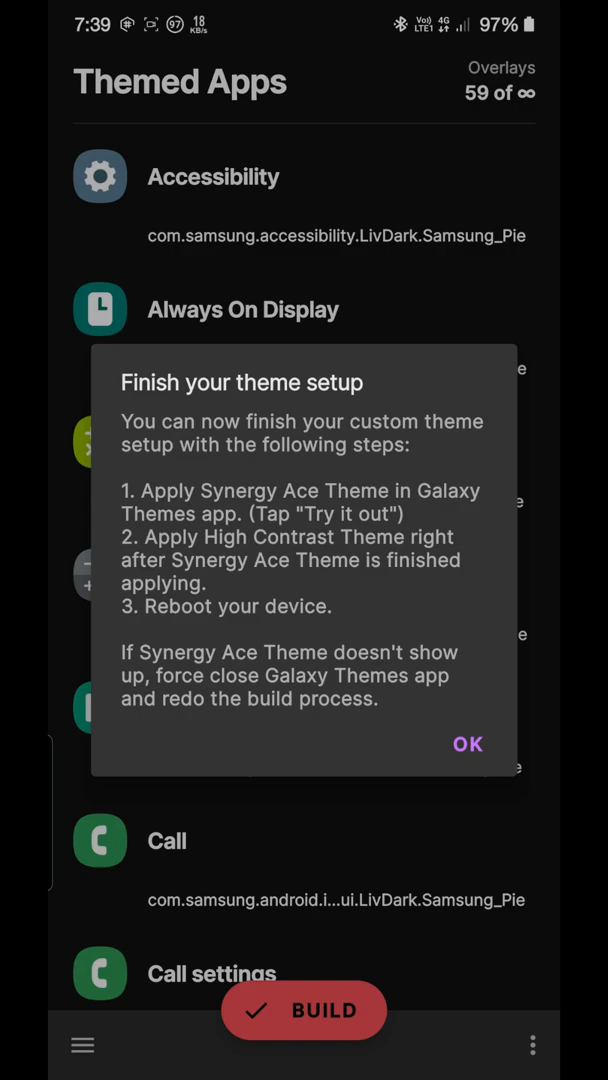
{"action": "left_click", "coordinate": [467, 744]}
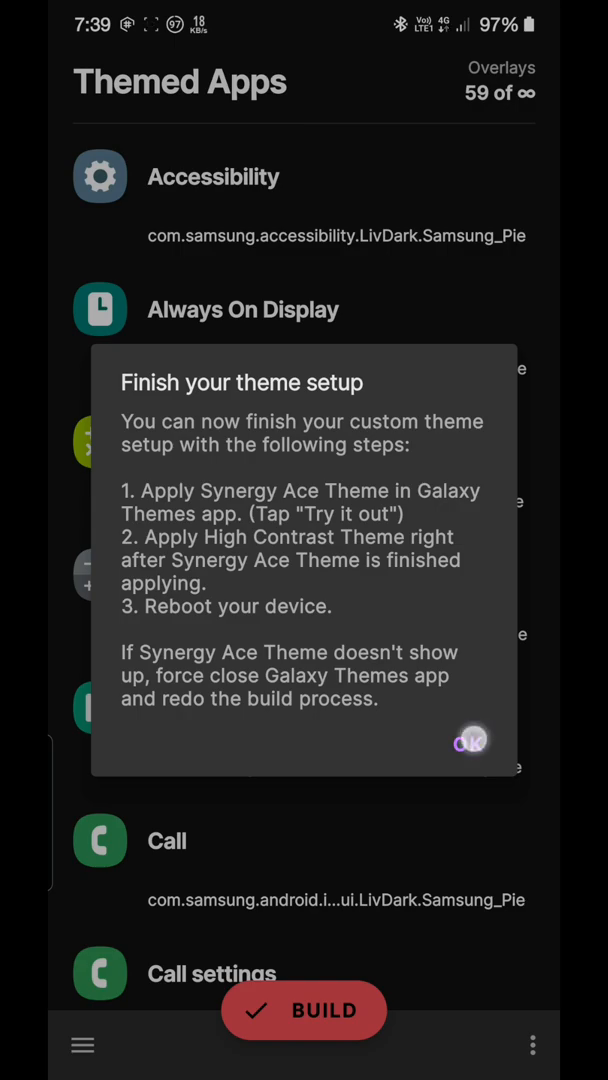
{"action": "left_click", "coordinate": [471, 740]}
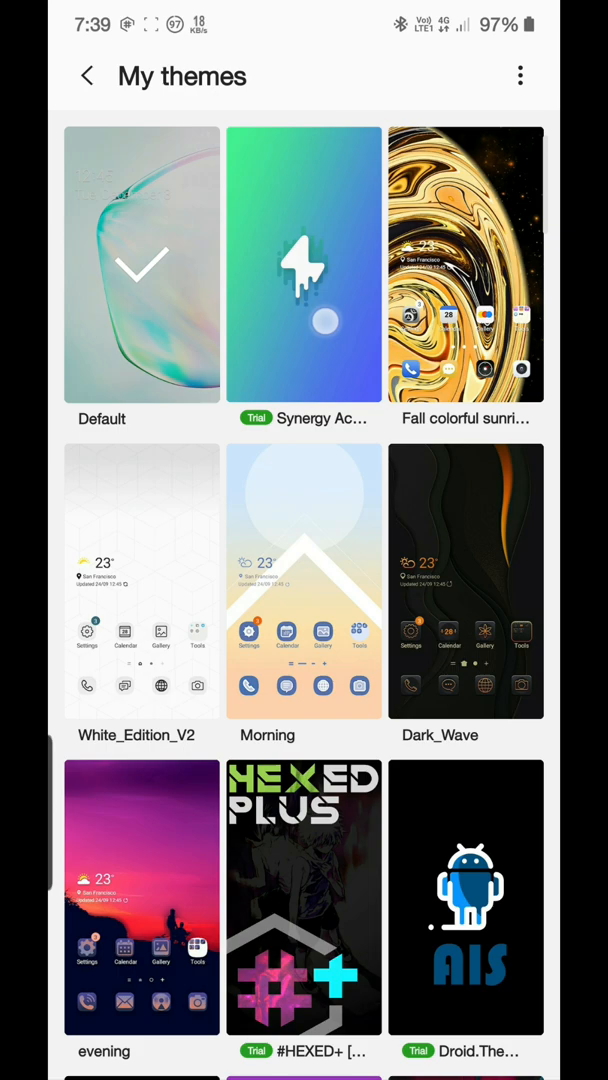
Step: Start the Synergy Ace Theme's 10-minute trial and check its notification
{"action": "left_click", "coordinate": [304, 265]}
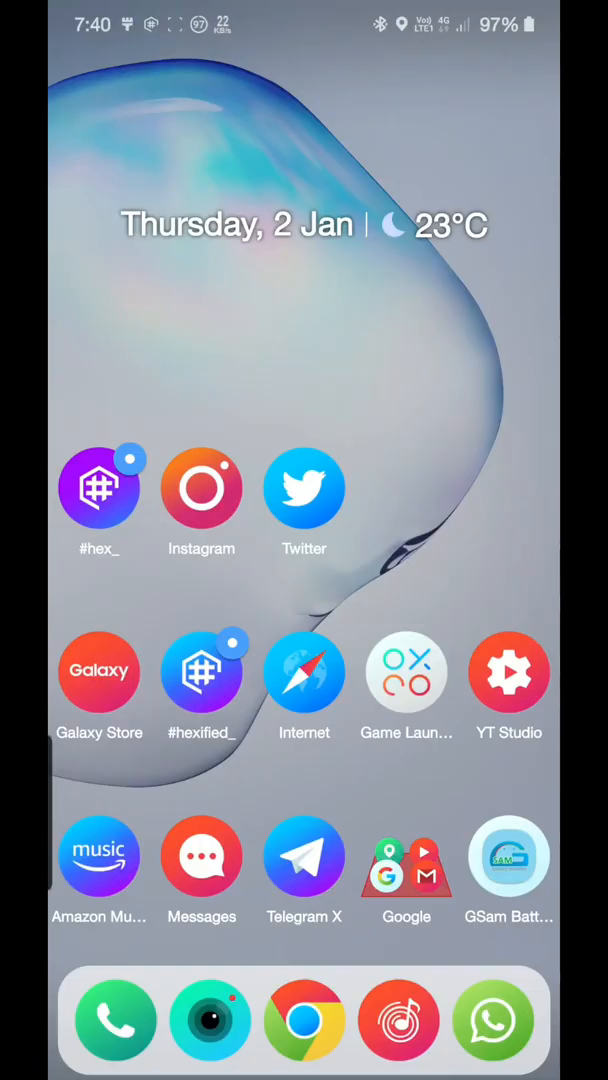
{"action": "scroll", "scroll_direction": "down", "scroll_amount": 3}
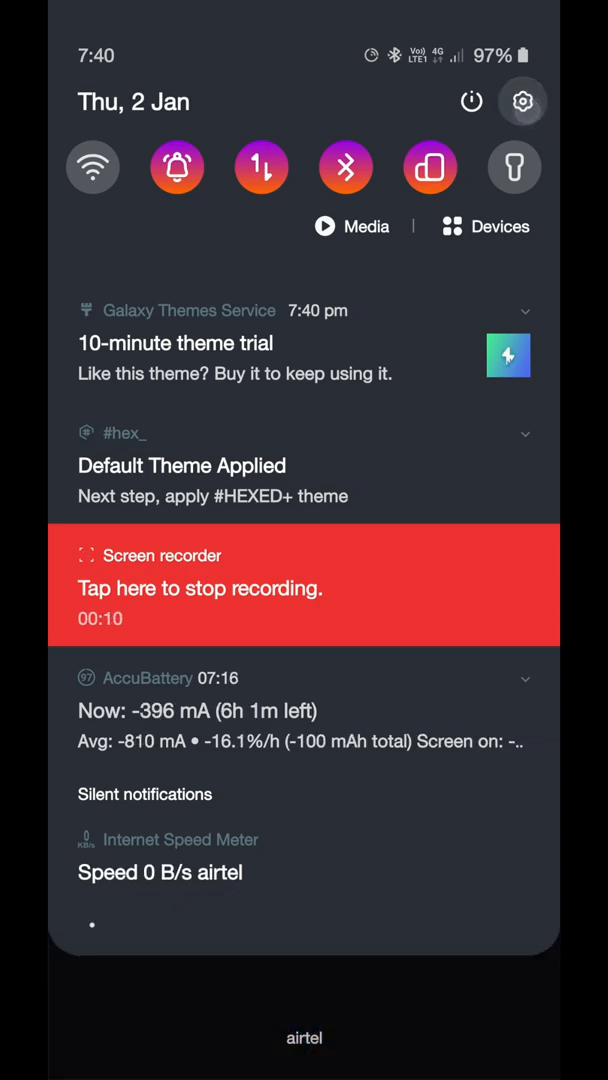
{"action": "left_click", "coordinate": [522, 101]}
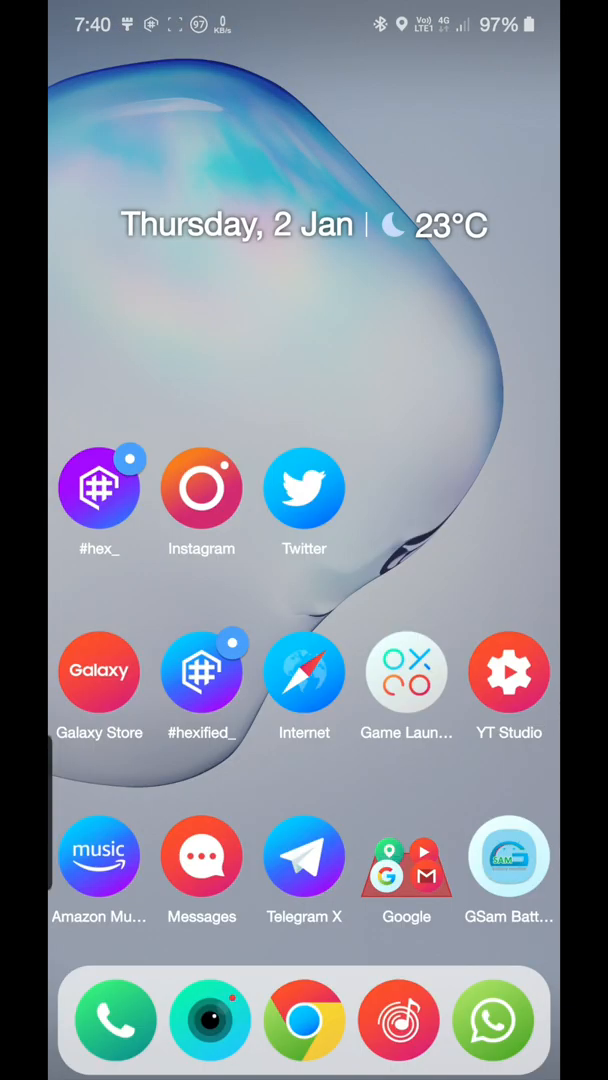
{"action": "scroll", "scroll_direction": "down", "scroll_amount": 3}
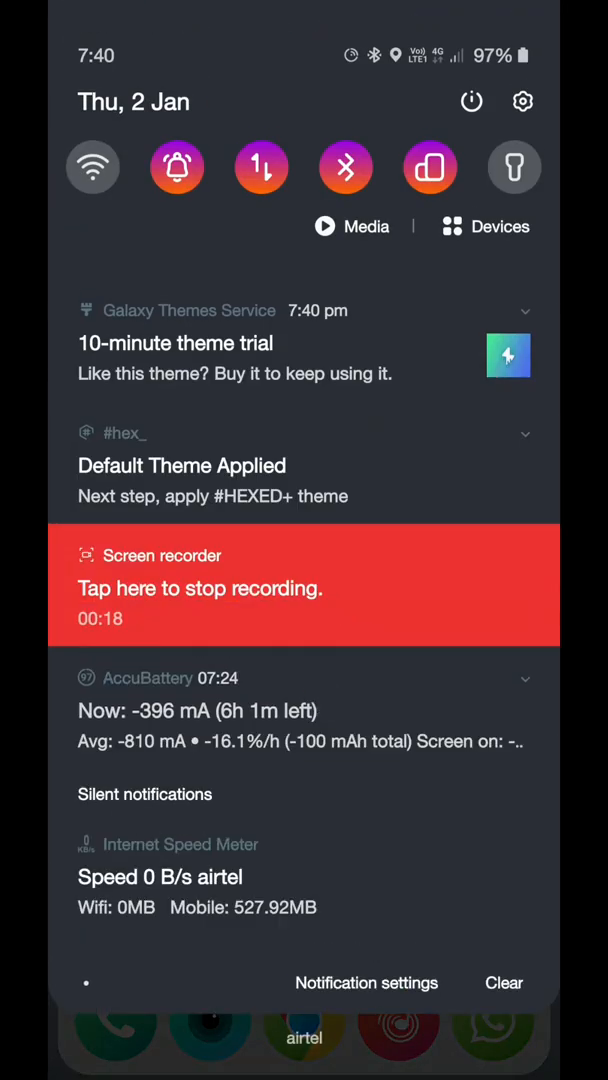
Step: From the trial notice, open High_contrast_theme in My themes and browse its previews
{"action": "left_click", "coordinate": [304, 355]}
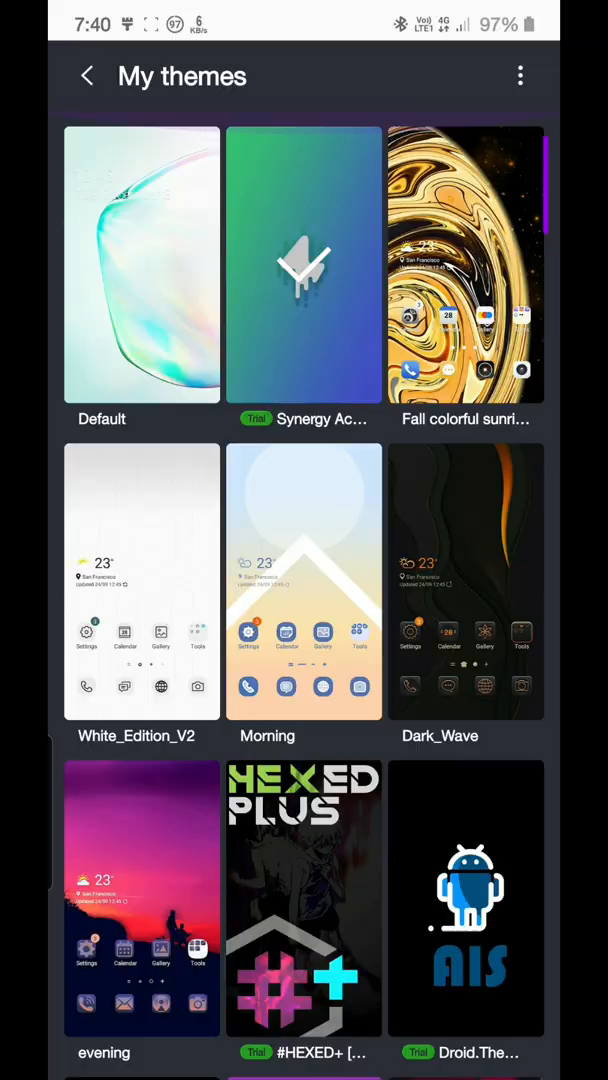
{"action": "scroll", "scroll_direction": "down", "scroll_amount": 3}
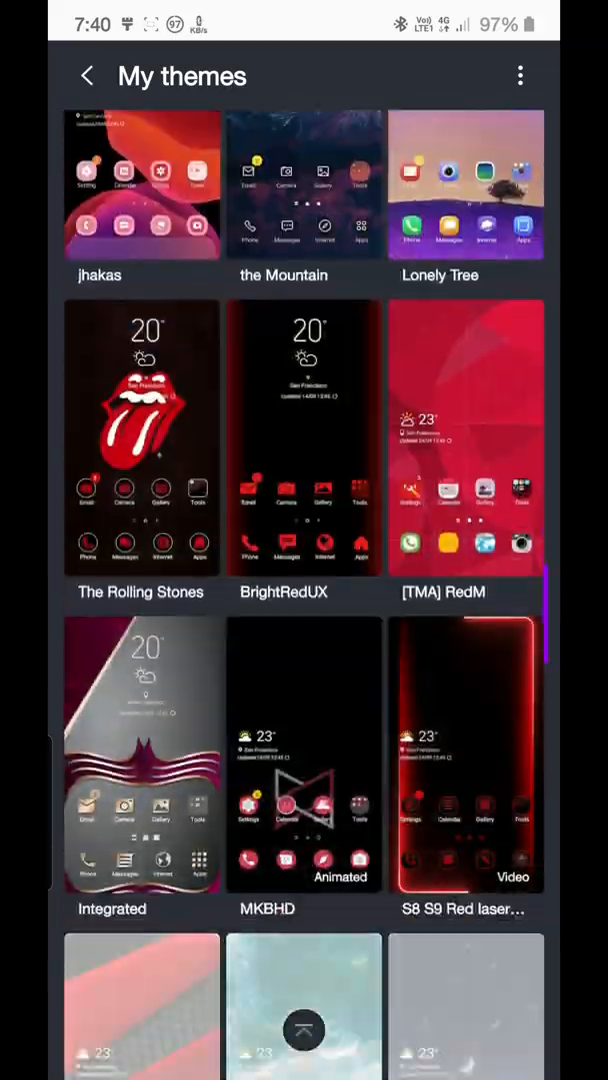
{"action": "scroll", "scroll_direction": "down", "scroll_amount": 3}
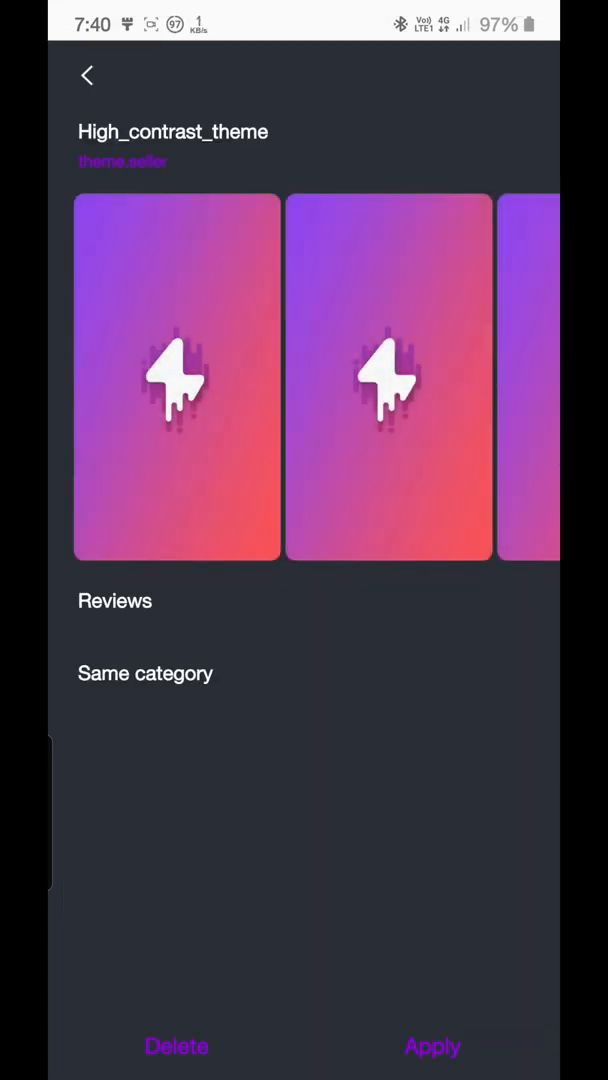
{"action": "scroll", "scroll_direction": "left", "scroll_amount": 3}
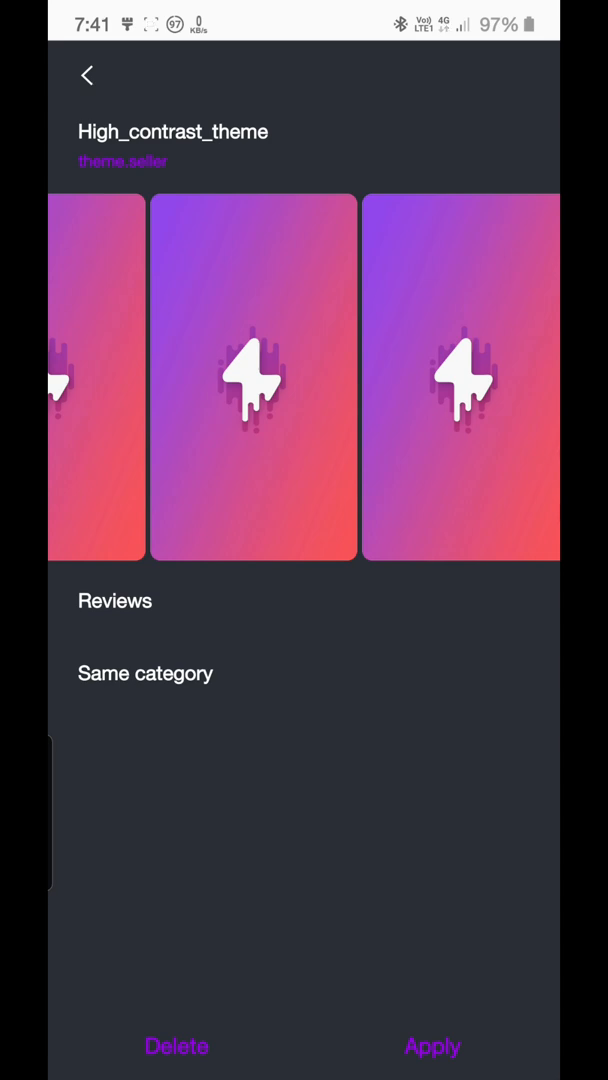
{"action": "left_click", "coordinate": [187, 484]}
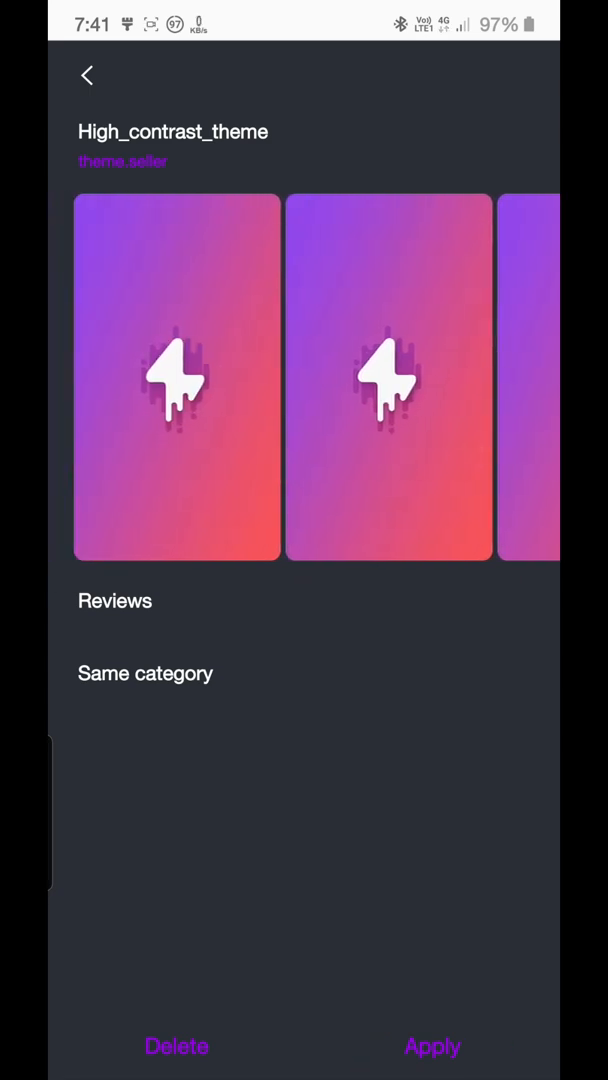
{"action": "left_click", "coordinate": [433, 470]}
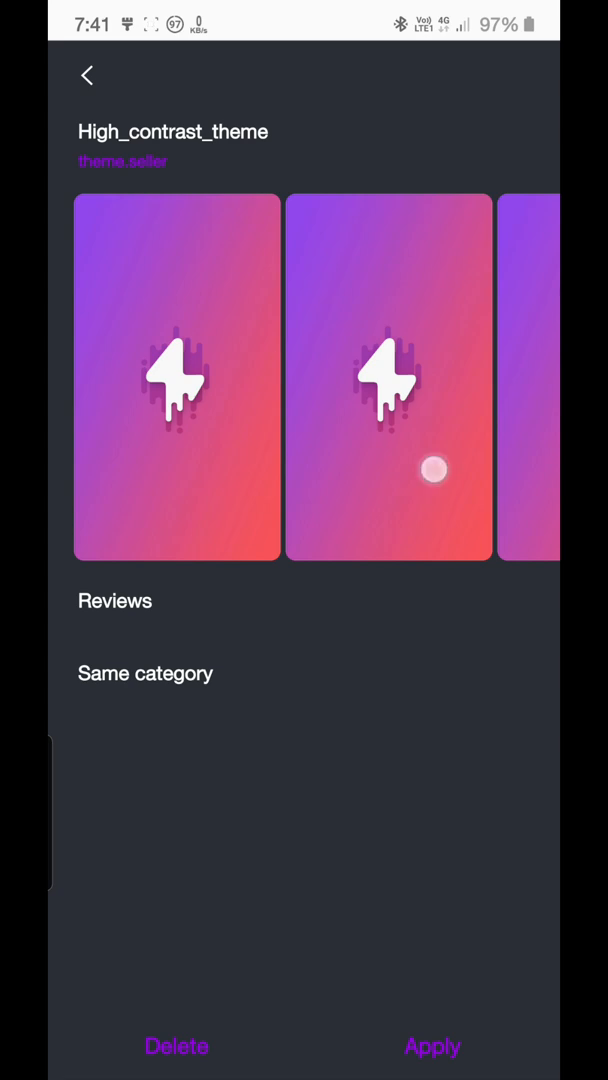
{"action": "scroll", "scroll_direction": "left", "scroll_amount": 3}
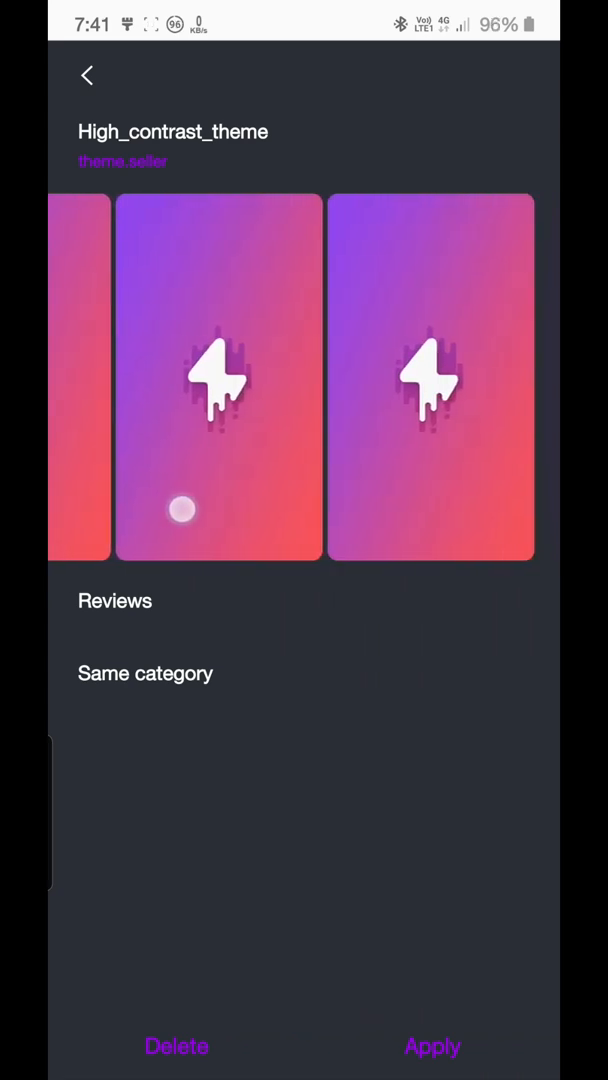